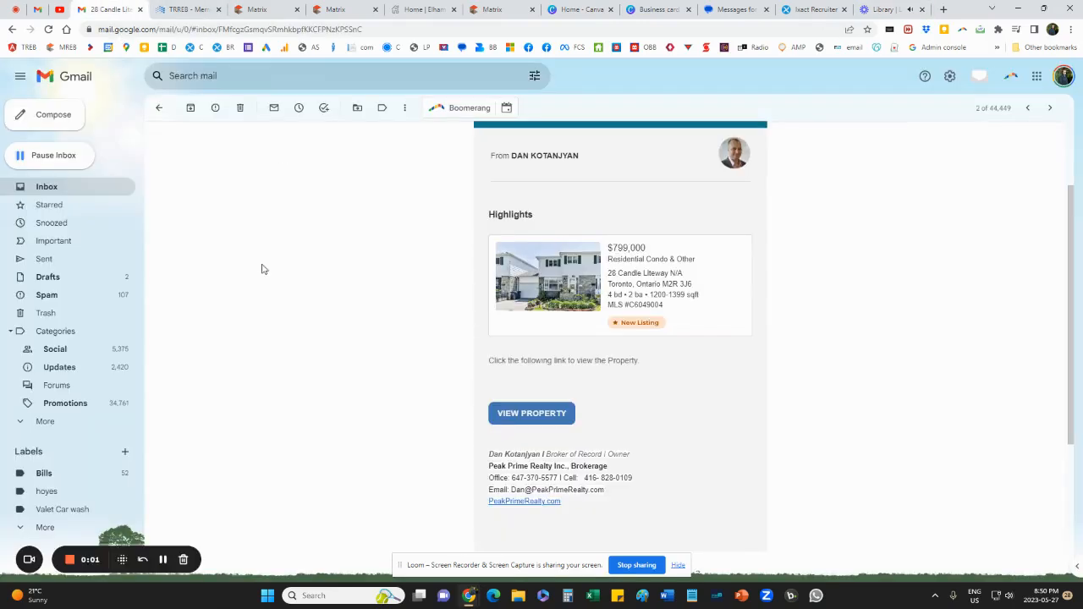
{"action": "mouse_move", "coordinate": [320, 335]}
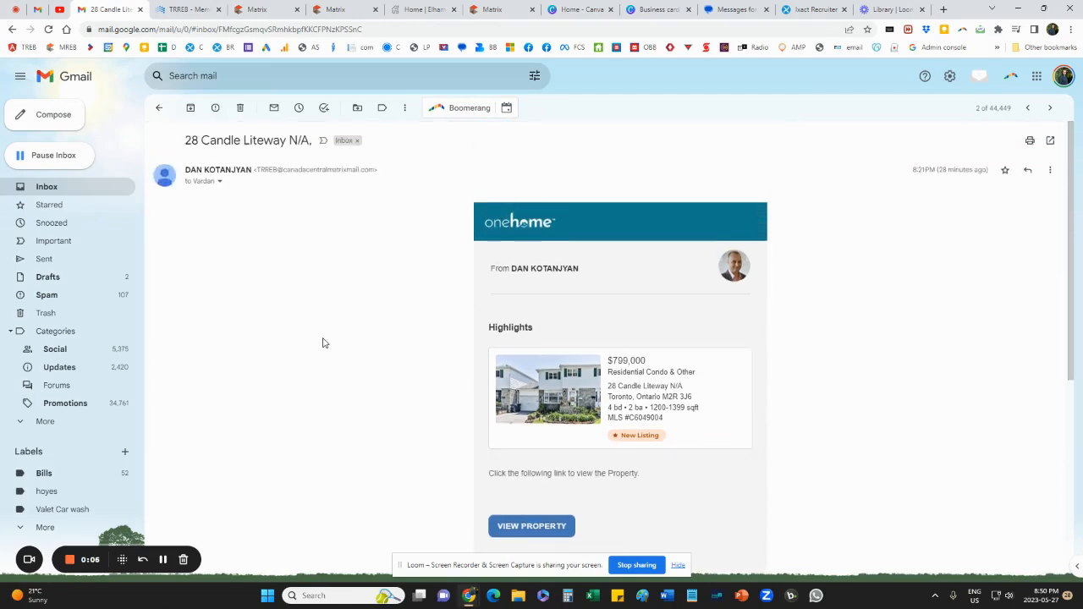
{"action": "mouse_move", "coordinate": [332, 345]}
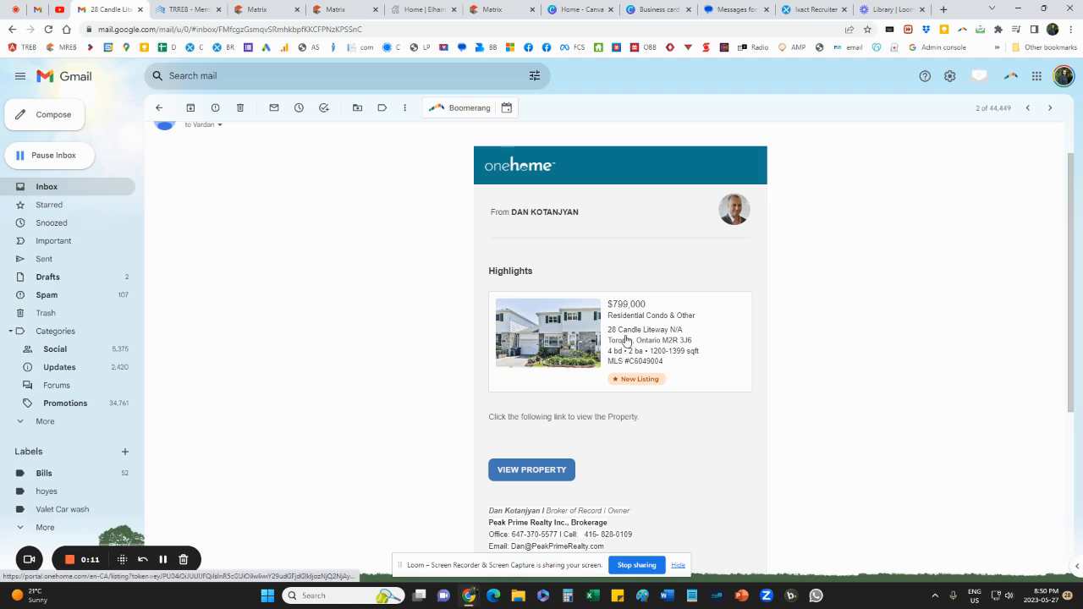
Step: Follow the email's View Property link to the 28 Candle Liteway OneHome listing
{"action": "left_click_drag", "start_coordinate": [535, 416], "coordinate": [607, 416]}
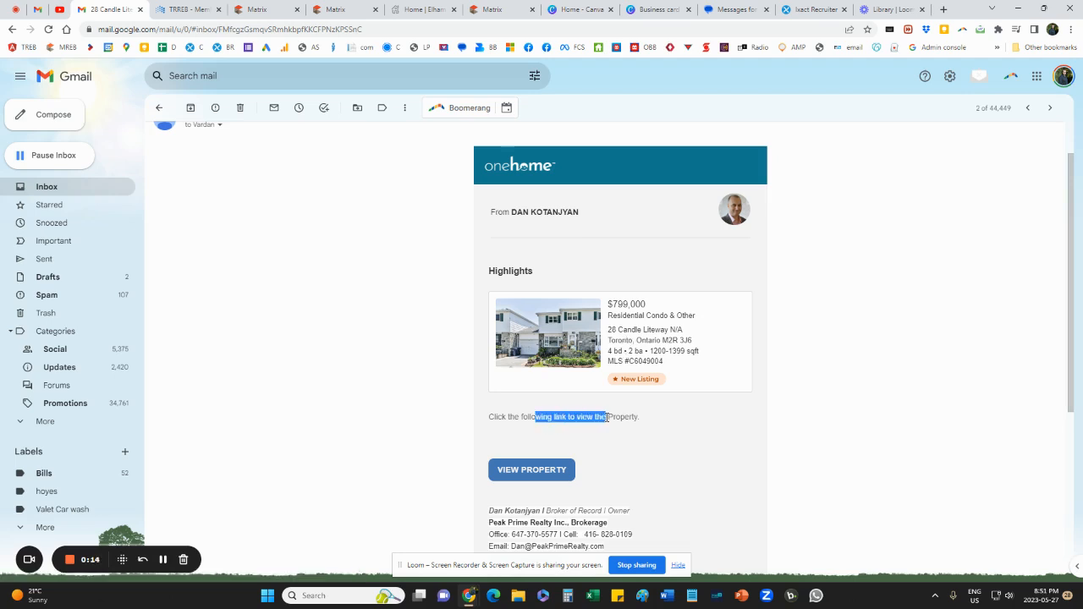
{"action": "left_click", "coordinate": [467, 404]}
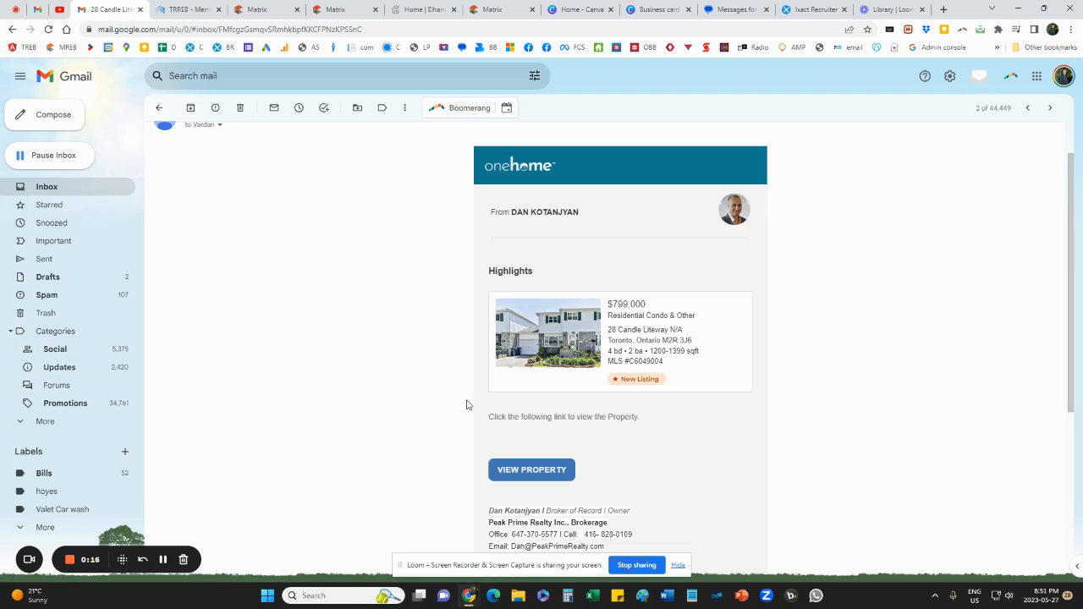
{"action": "left_click", "coordinate": [532, 470]}
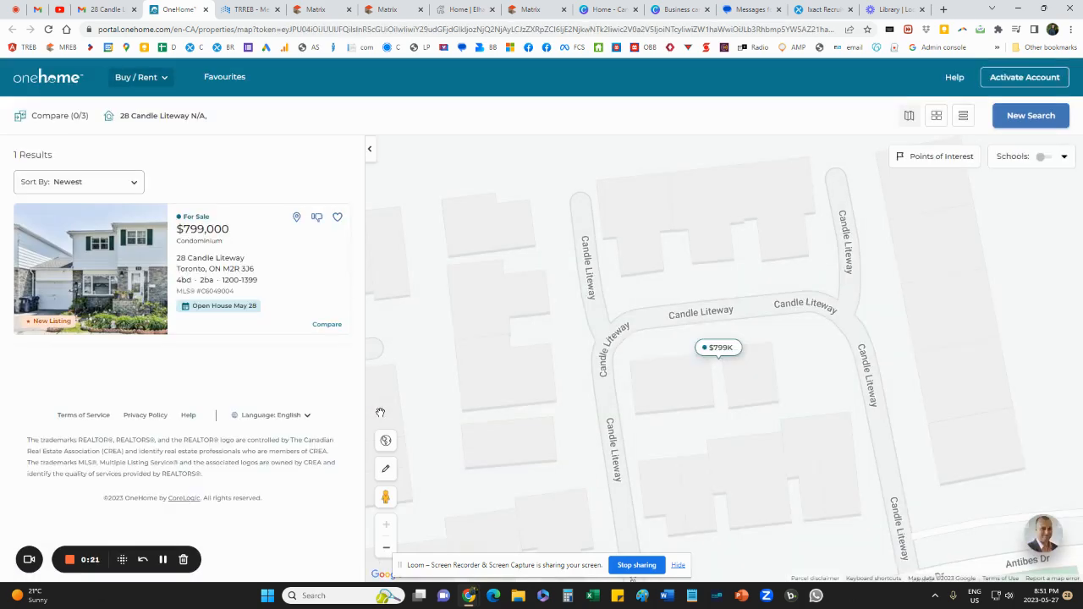
Step: Show the full listing's Features section with the $610 maintenance fees
{"action": "left_click", "coordinate": [90, 269]}
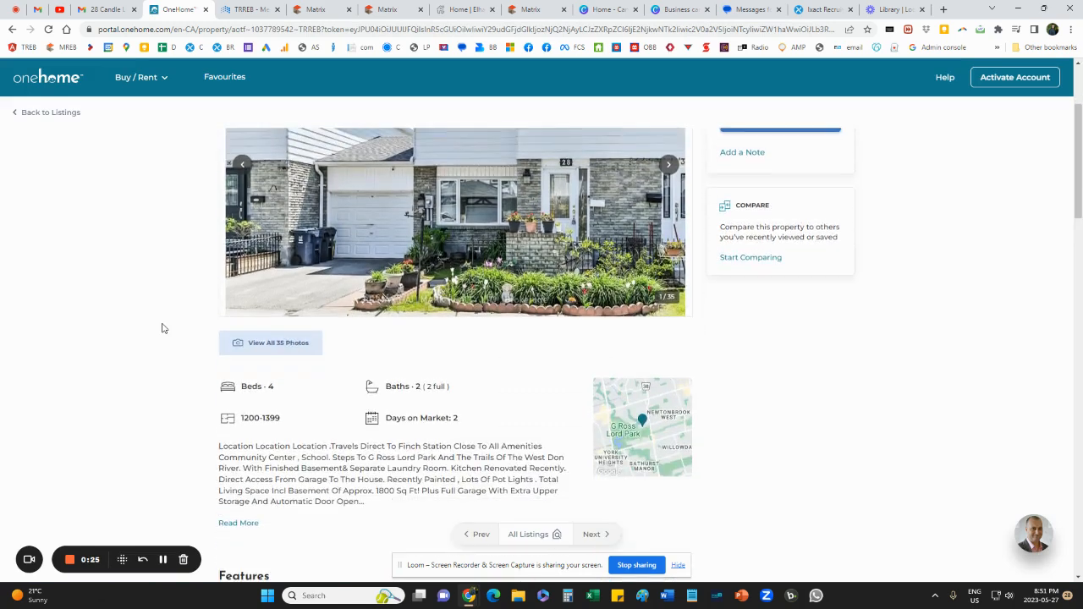
{"action": "scroll", "scroll_direction": "down", "scroll_amount": 3}
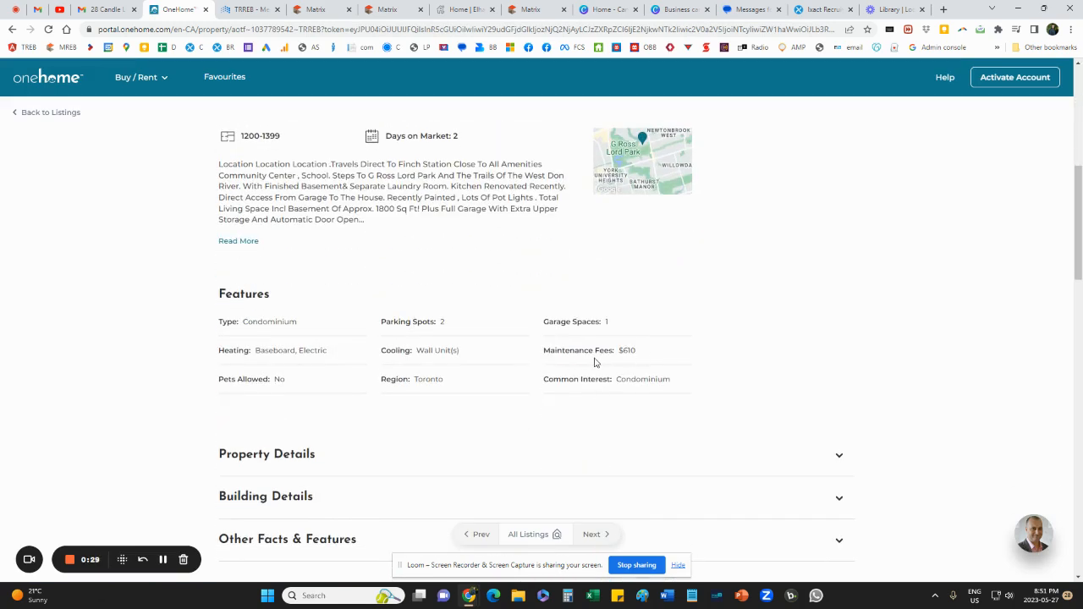
{"action": "scroll", "scroll_direction": "down", "scroll_amount": 3}
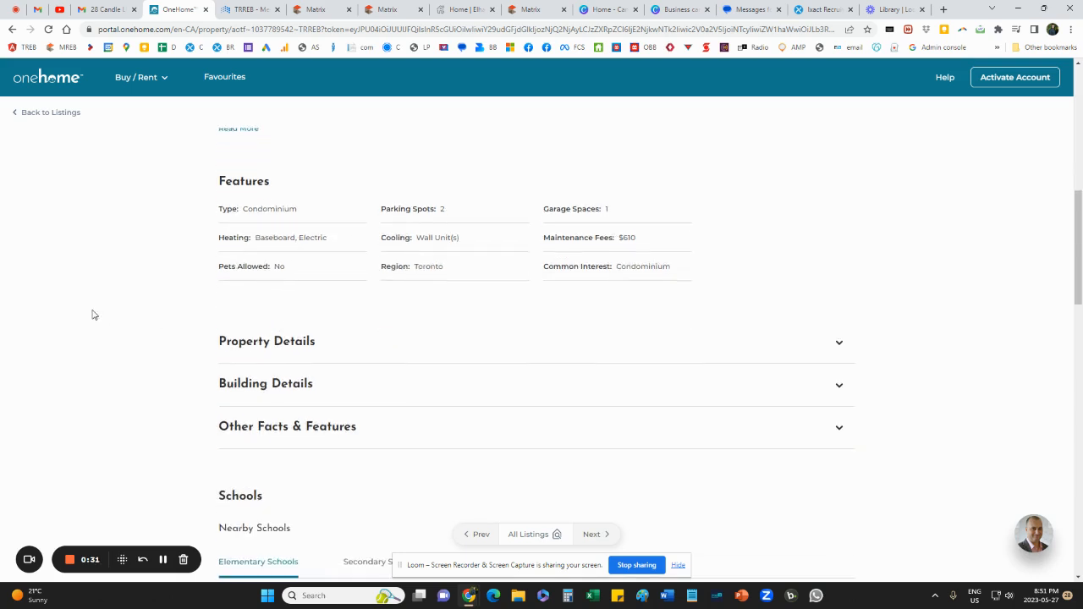
{"action": "scroll", "scroll_direction": "down", "scroll_amount": 3}
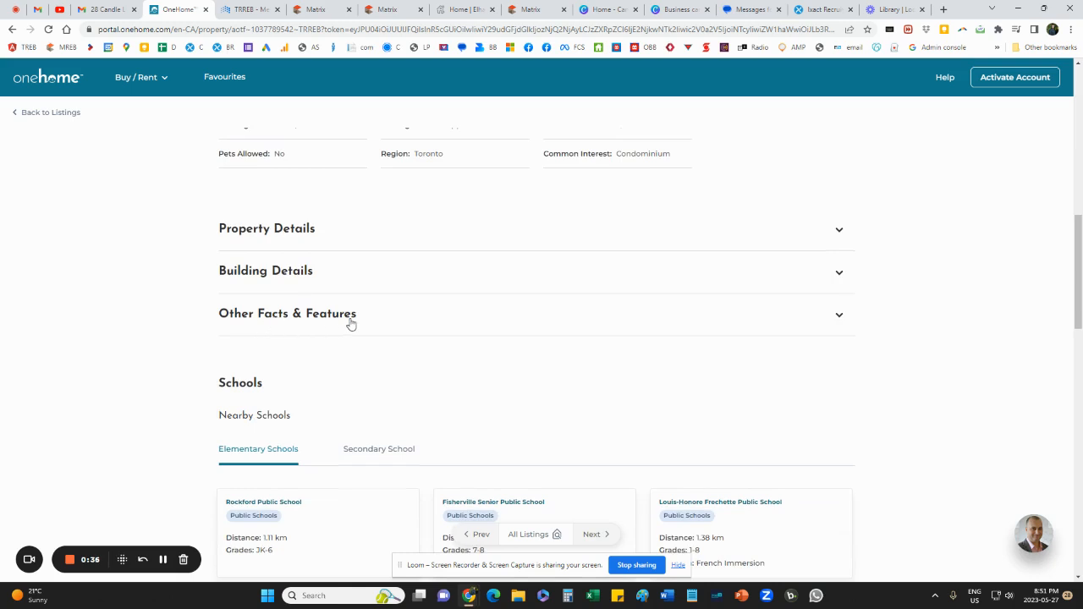
Step: Reveal the Owner Pays row listing Insurance, Parking Fee and Water
{"action": "left_click", "coordinate": [288, 313]}
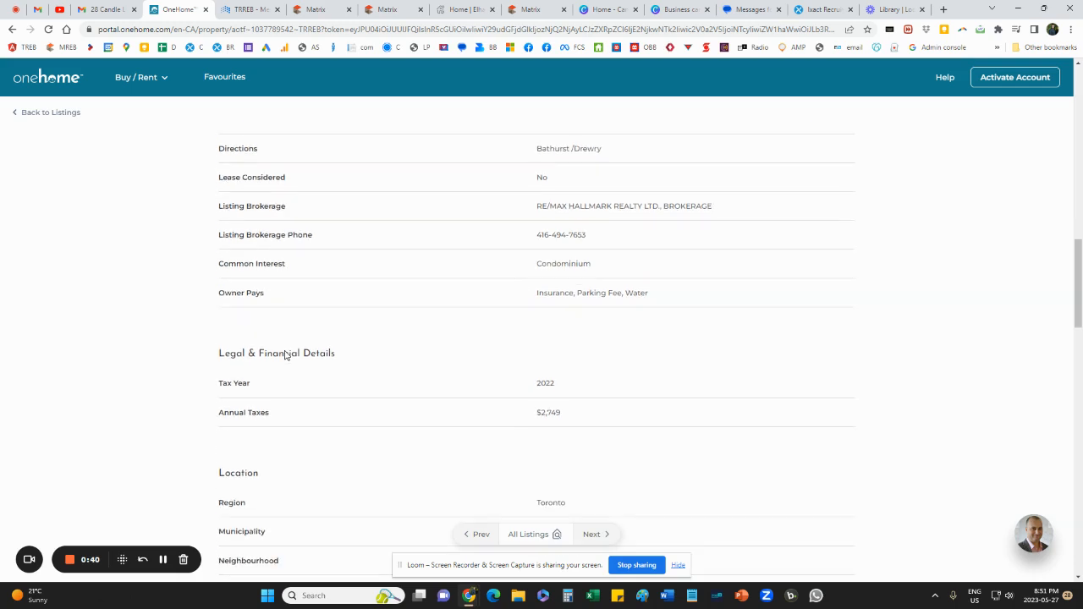
{"action": "mouse_move", "coordinate": [488, 322]}
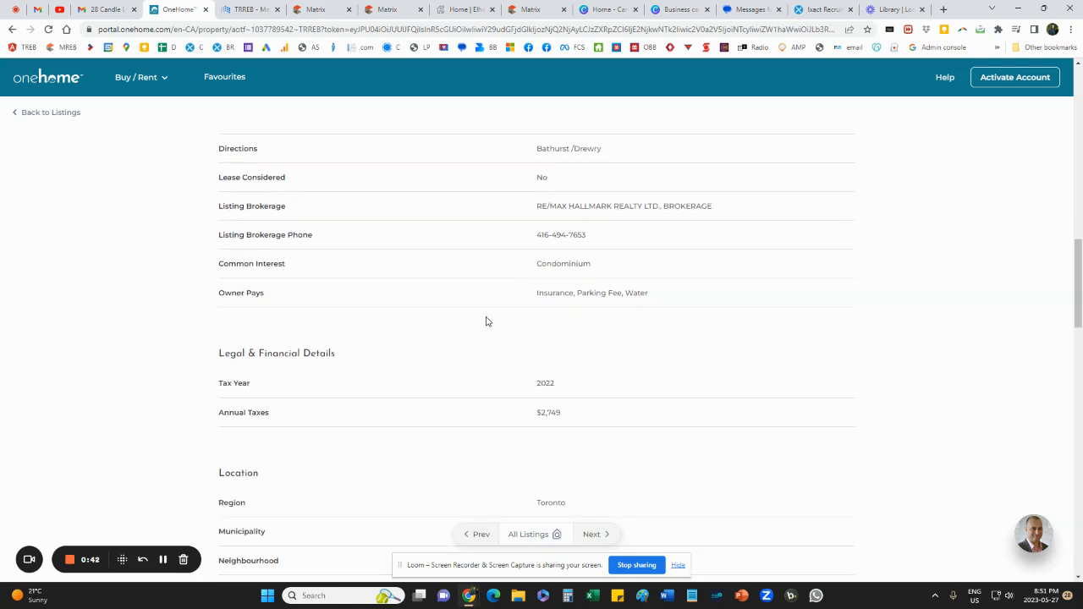
{"action": "double_click", "coordinate": [240, 291]}
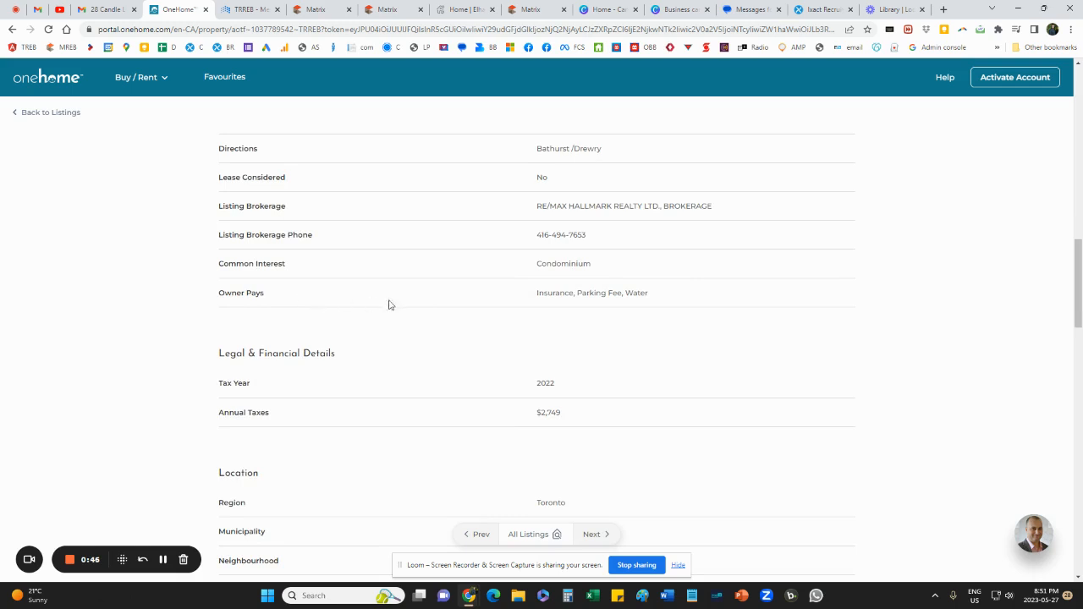
{"action": "mouse_move", "coordinate": [541, 294]}
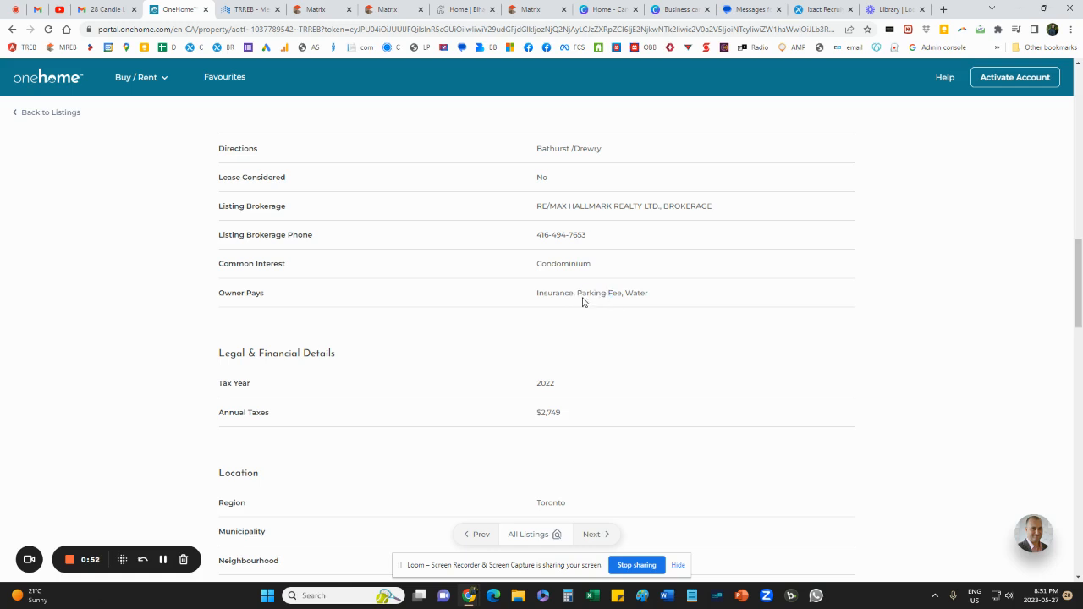
{"action": "double_click", "coordinate": [636, 292]}
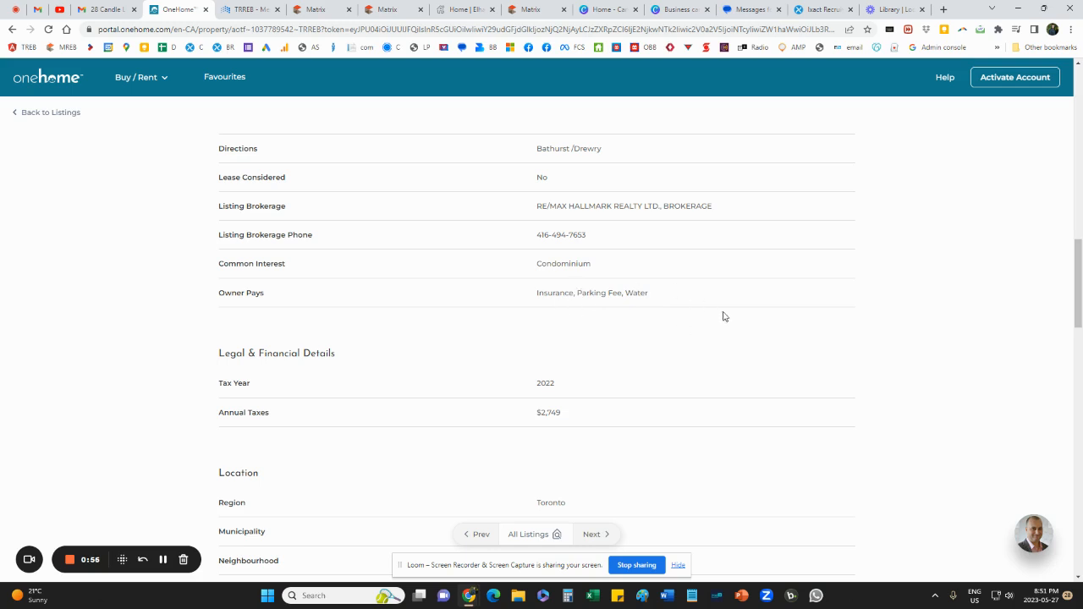
{"action": "mouse_move", "coordinate": [683, 339]}
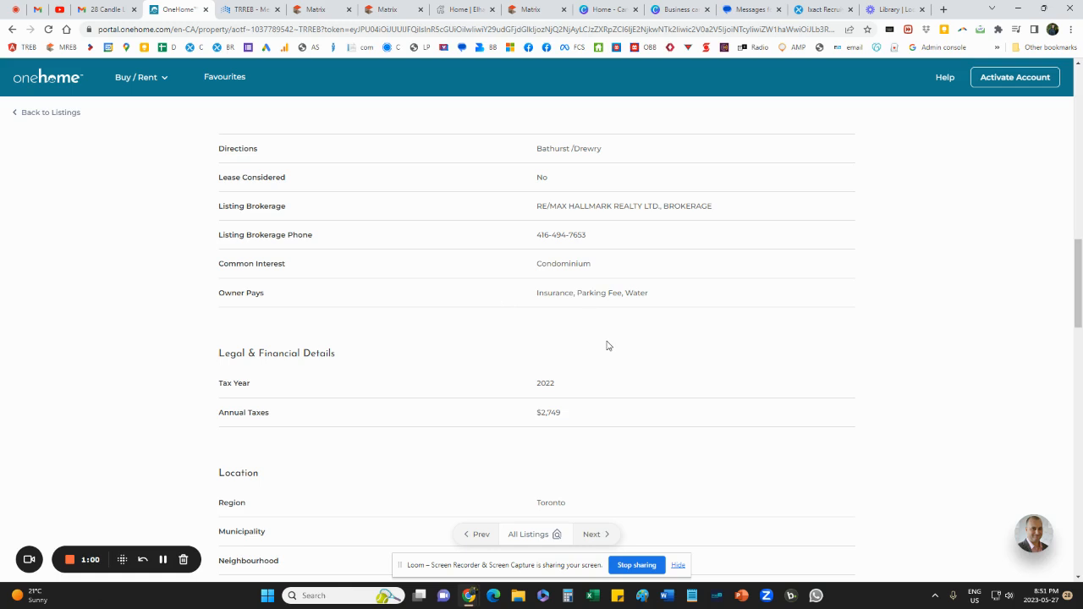
{"action": "mouse_move", "coordinate": [578, 342]}
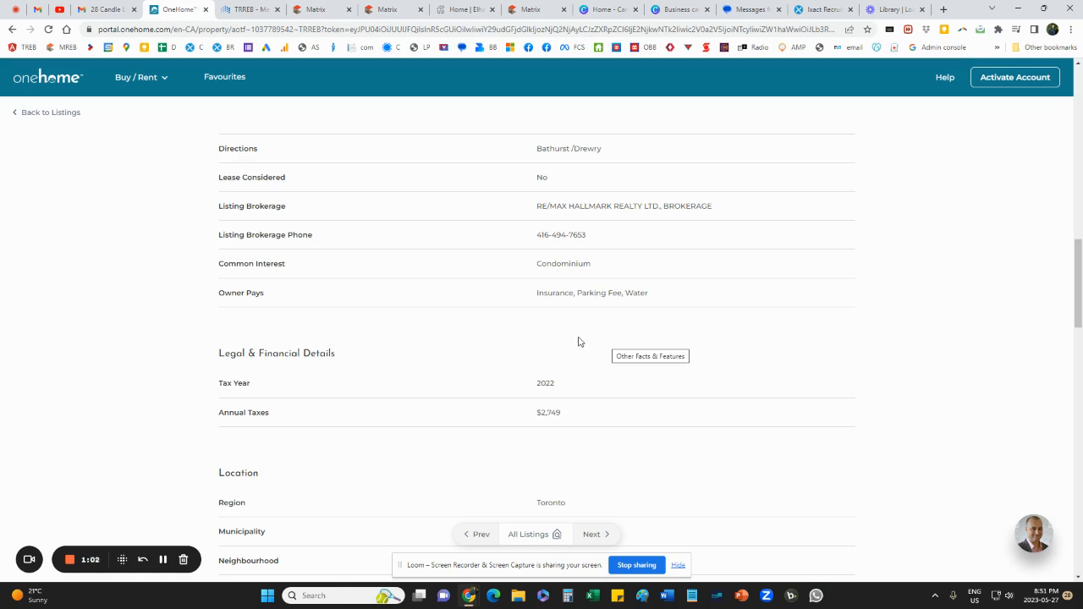